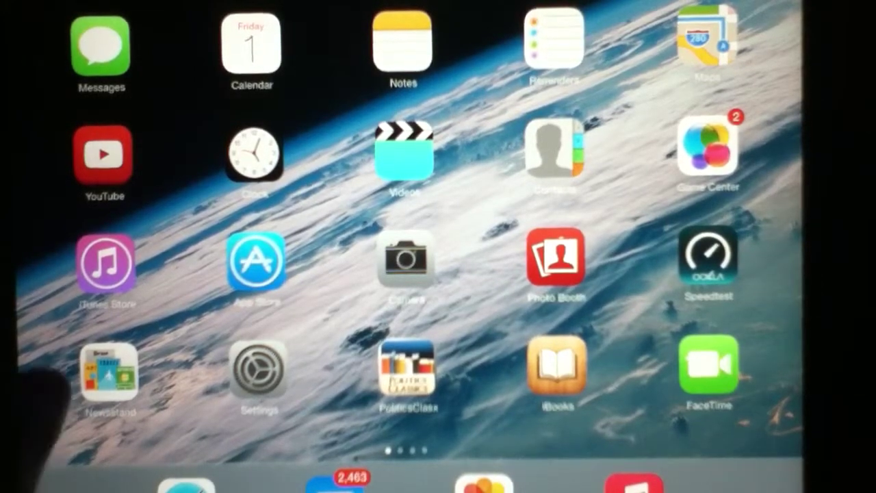
Launch Newsstand from the Home Screen to show its empty shelves and Store link
{"action": "left_click", "coordinate": [109, 372]}
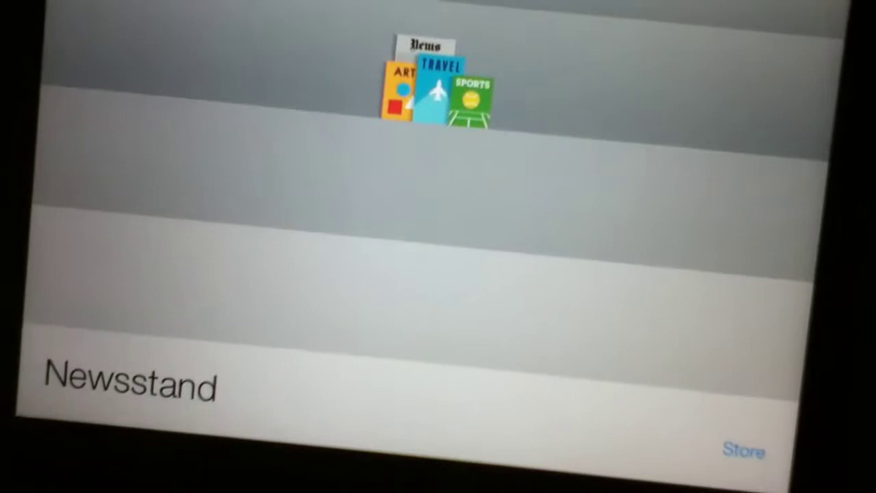